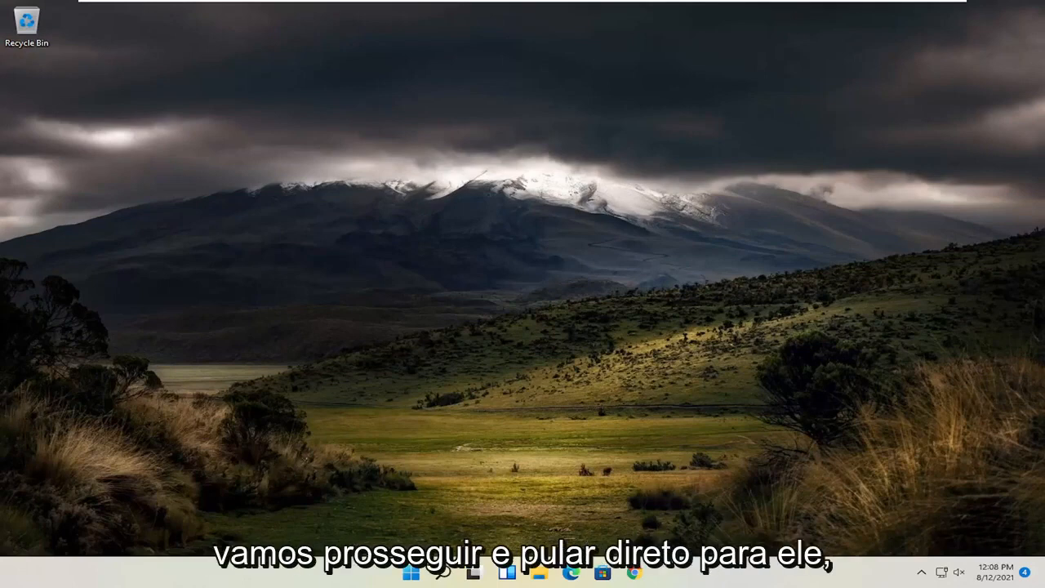
mouse_move(790, 432)
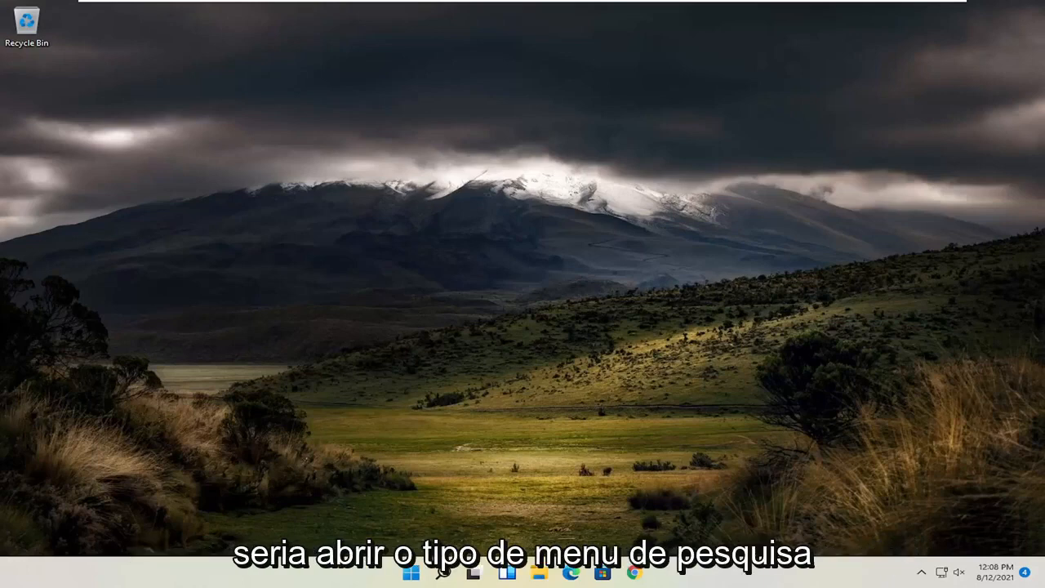
Step: Launch the Services app from Windows Search and browse the list toward Print Spooler
click(441, 572)
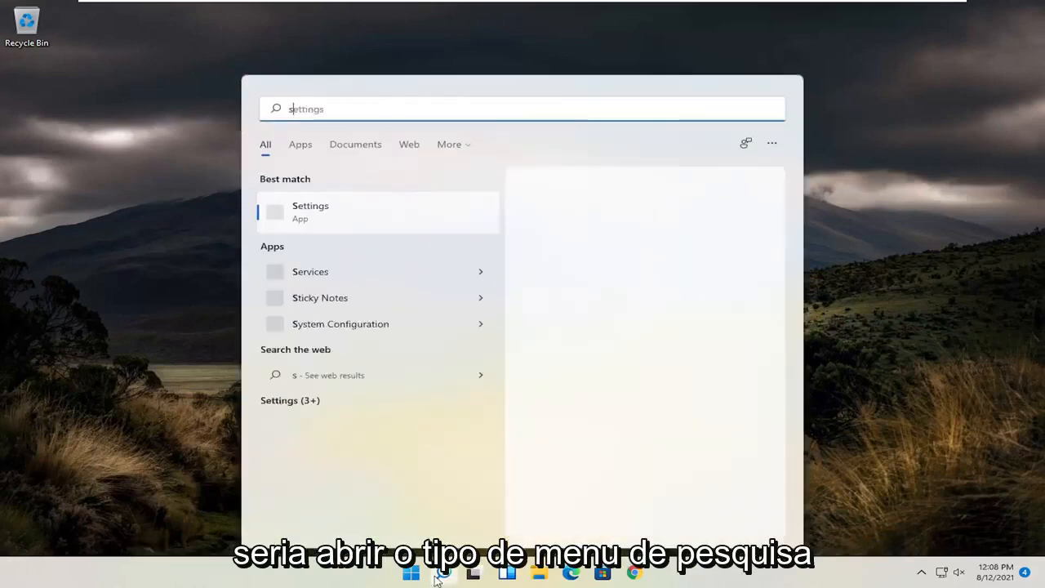
text(services)
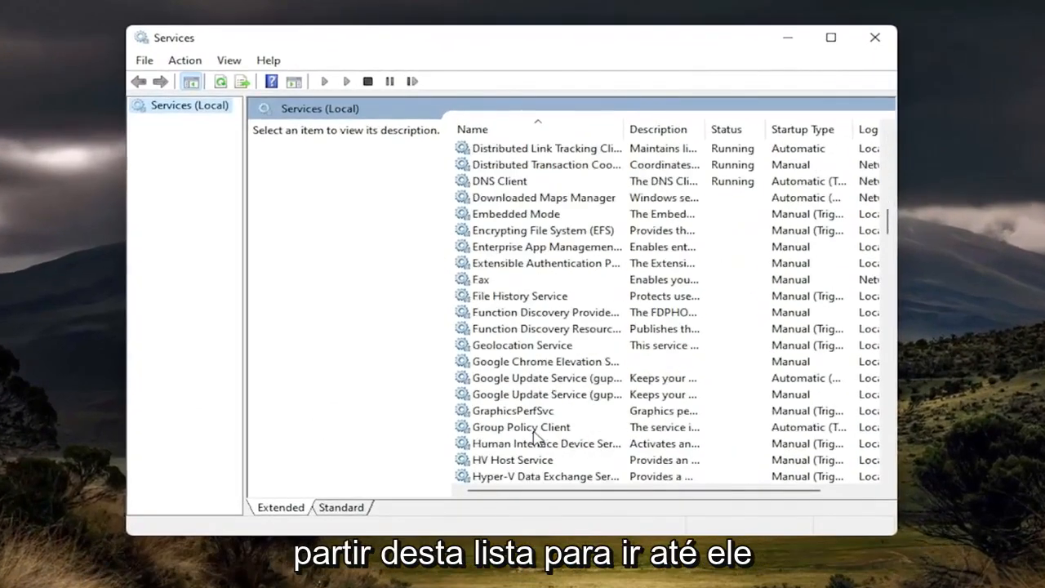
scroll(down, 3)
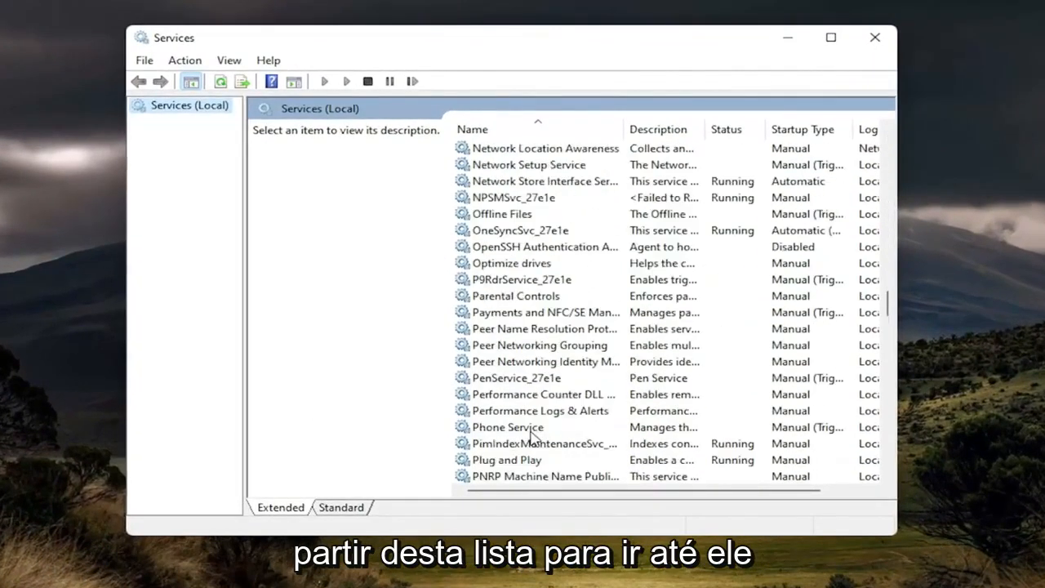
Step: Stop the Print Spooler service from its properties dialog, confirm, and return to the desktop
double_click(506, 426)
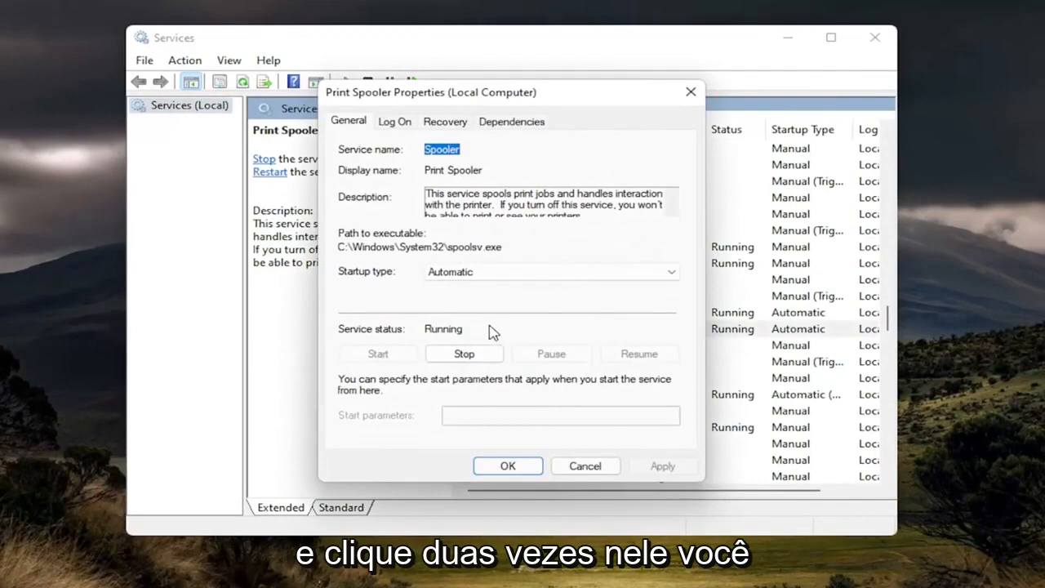
click(464, 353)
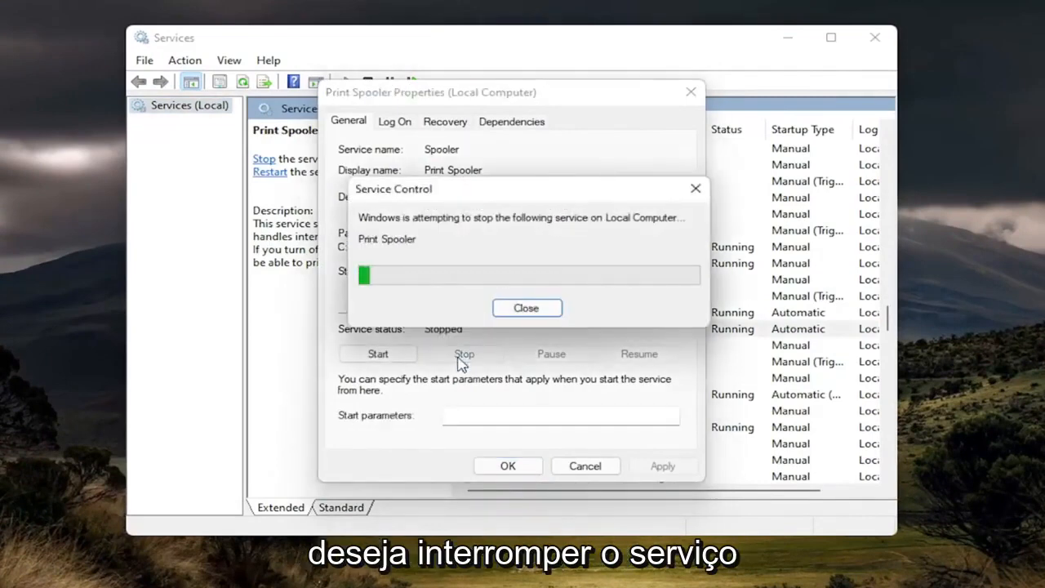
click(526, 307)
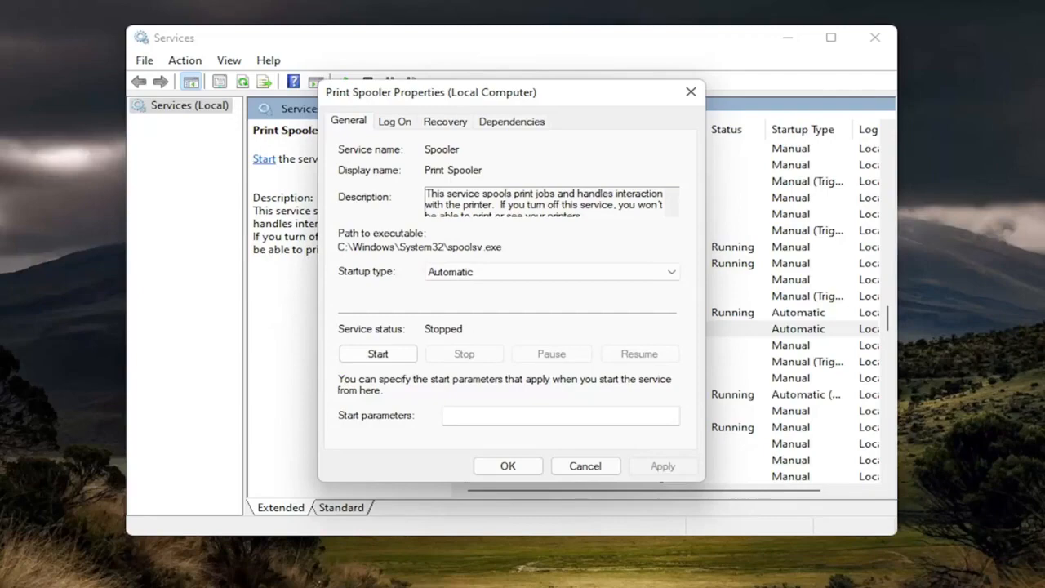
click(507, 465)
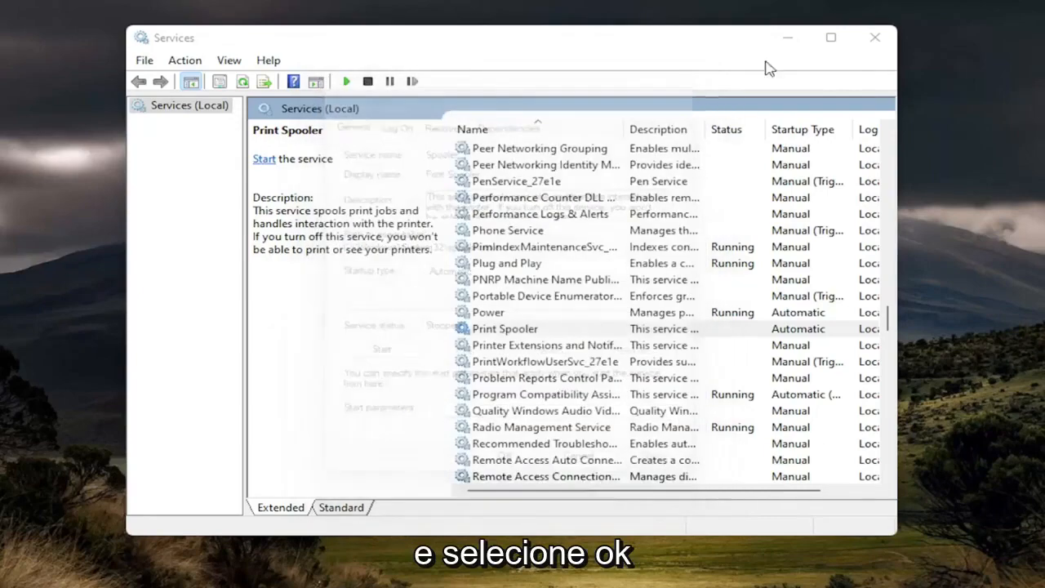
click(876, 37)
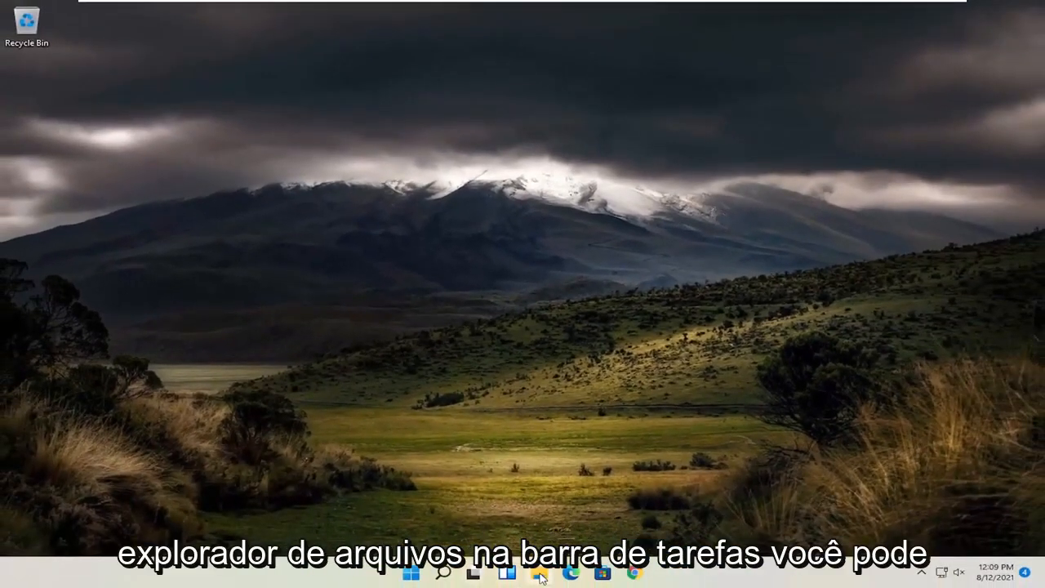
Step: Browse in File Explorer to C:\Windows\System32
click(539, 574)
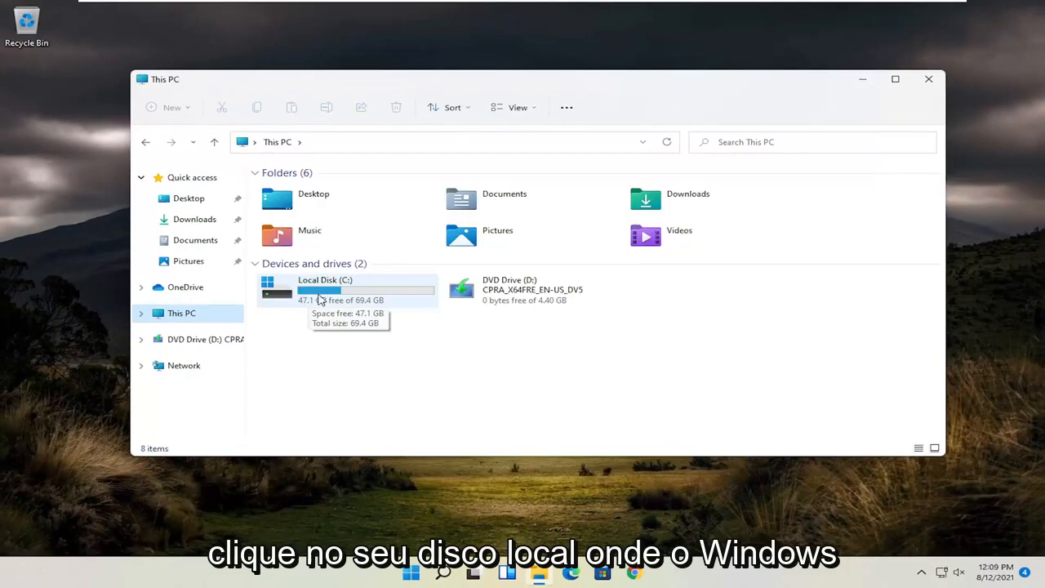
double_click(325, 291)
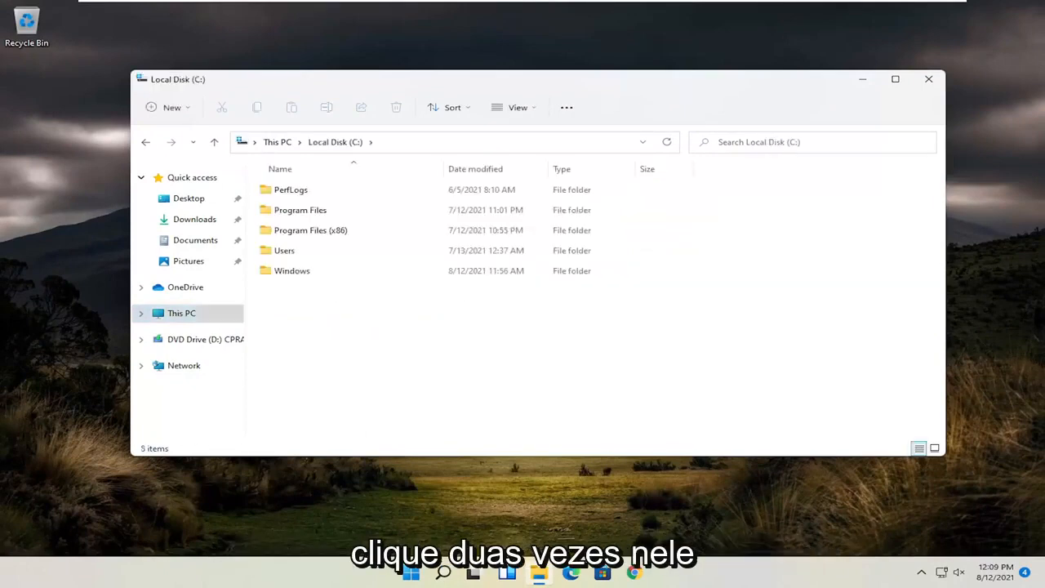
click(291, 271)
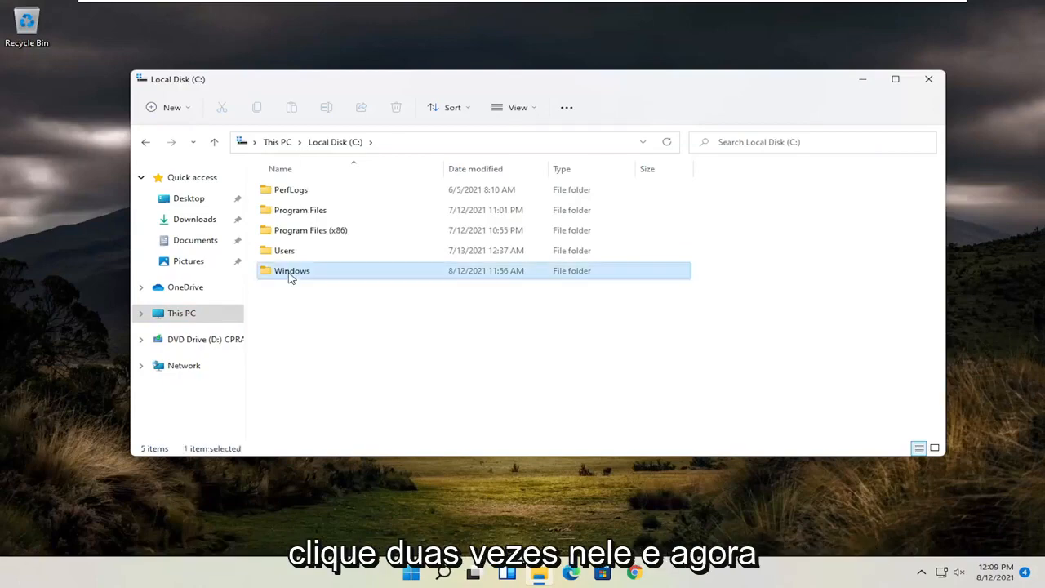
double_click(291, 271)
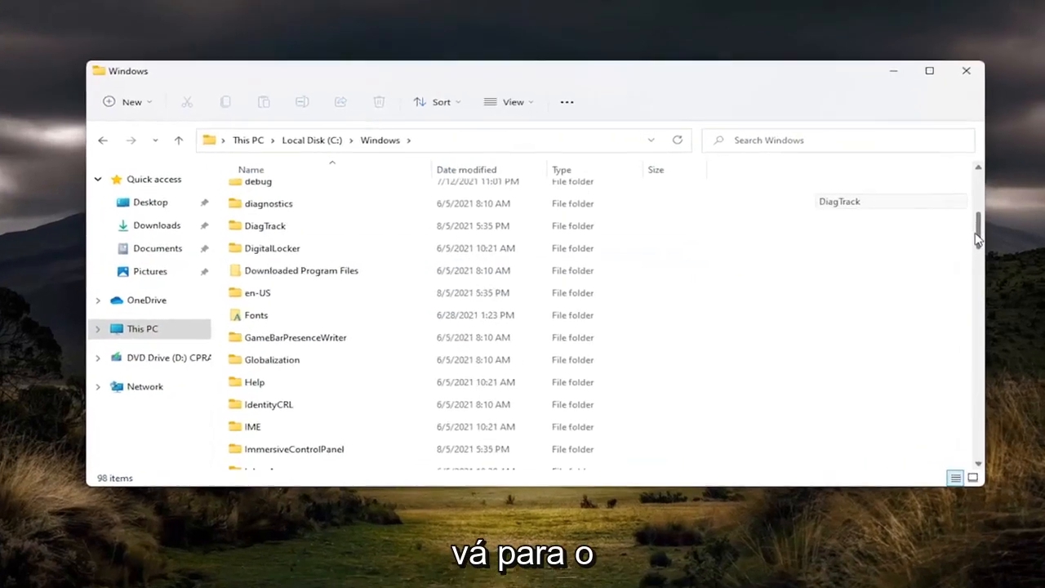
scroll(down, 3)
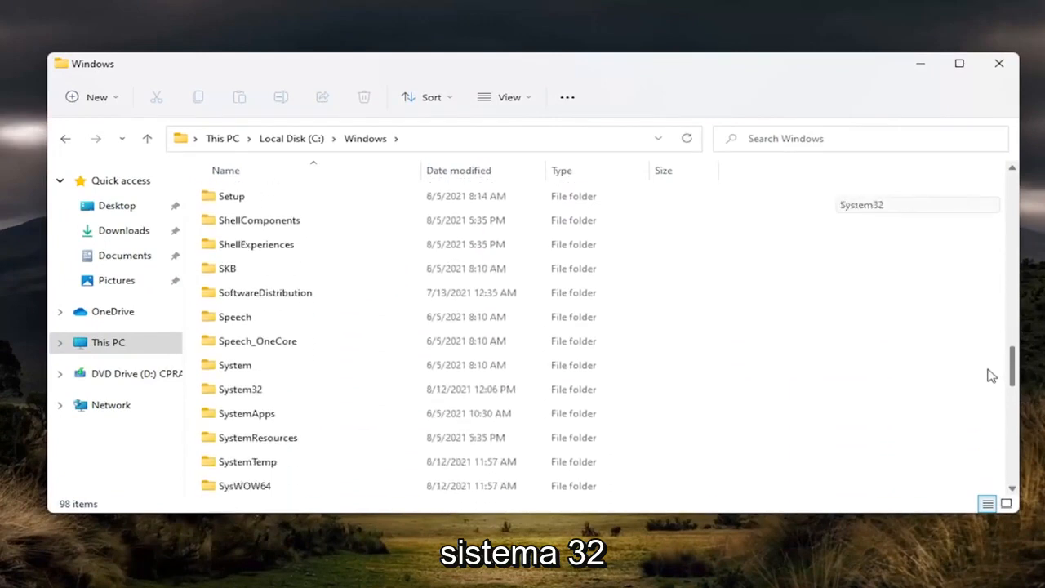
double_click(240, 388)
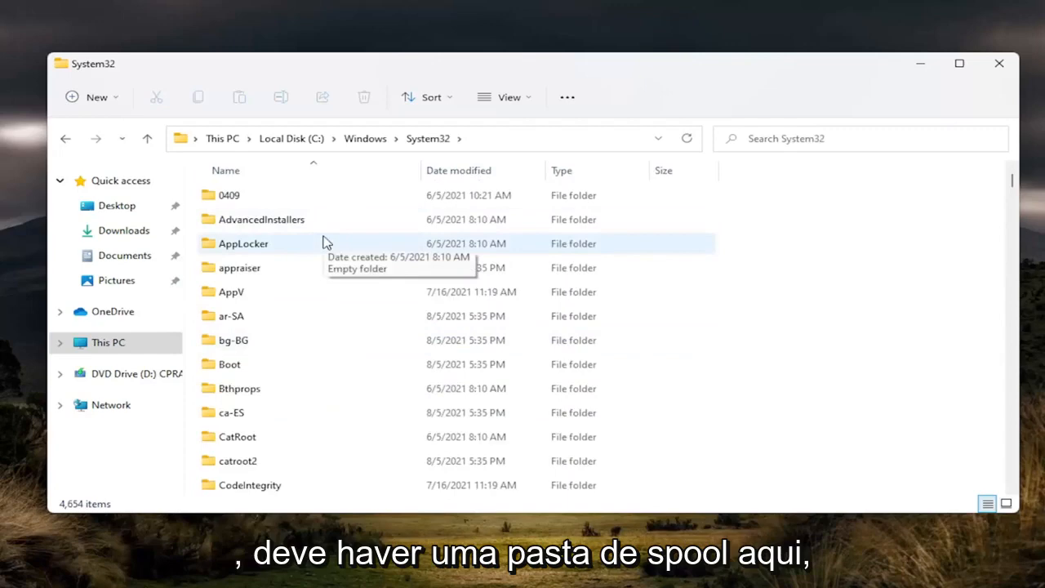
Step: Locate and select the spool folder inside System32
scroll(down, 3)
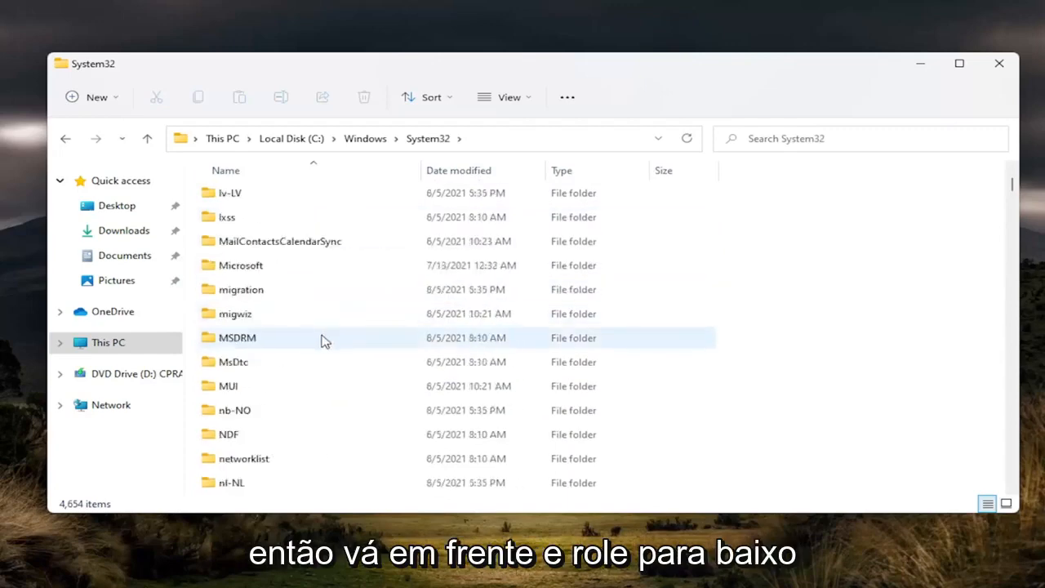
scroll(down, 3)
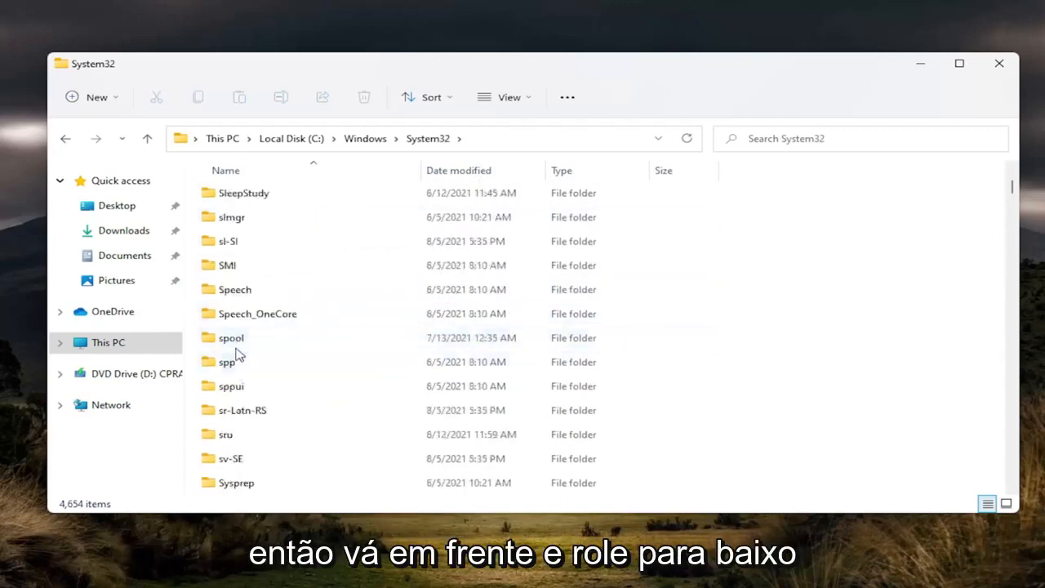
click(232, 337)
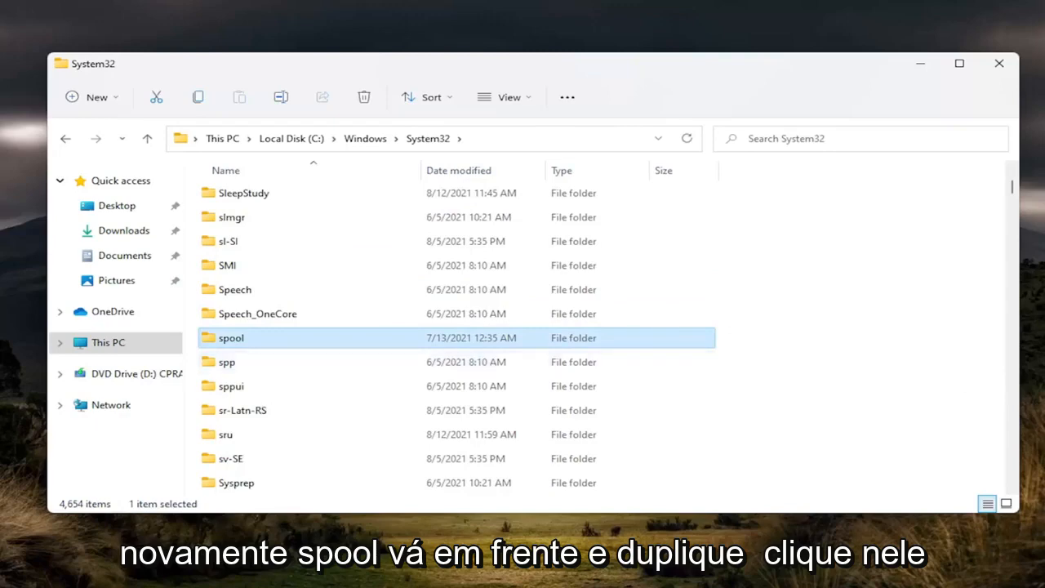
Step: Enter spool\PRINTERS, grant access, and delete all print job files inside it
double_click(232, 336)
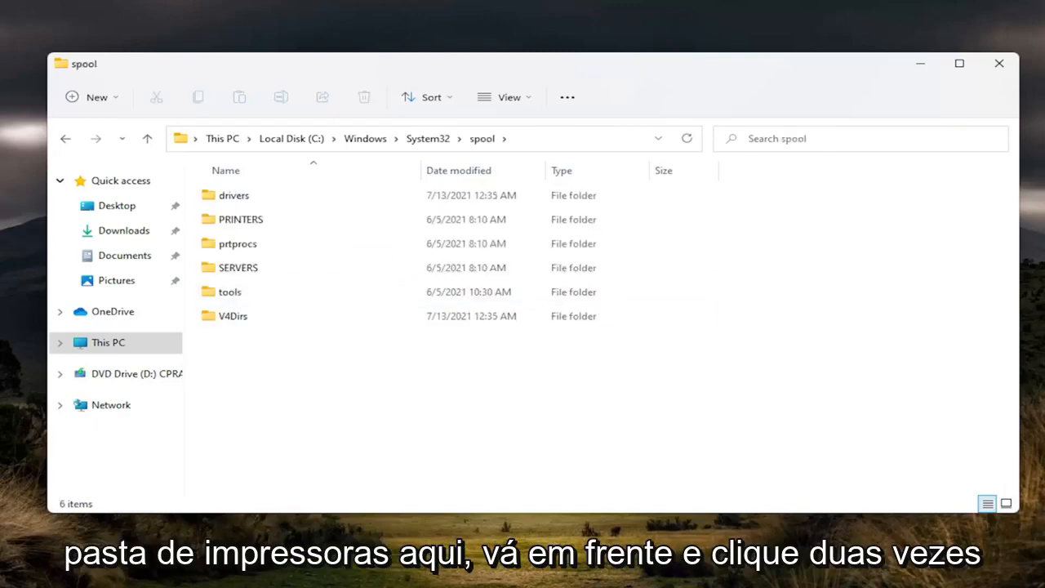
double_click(240, 219)
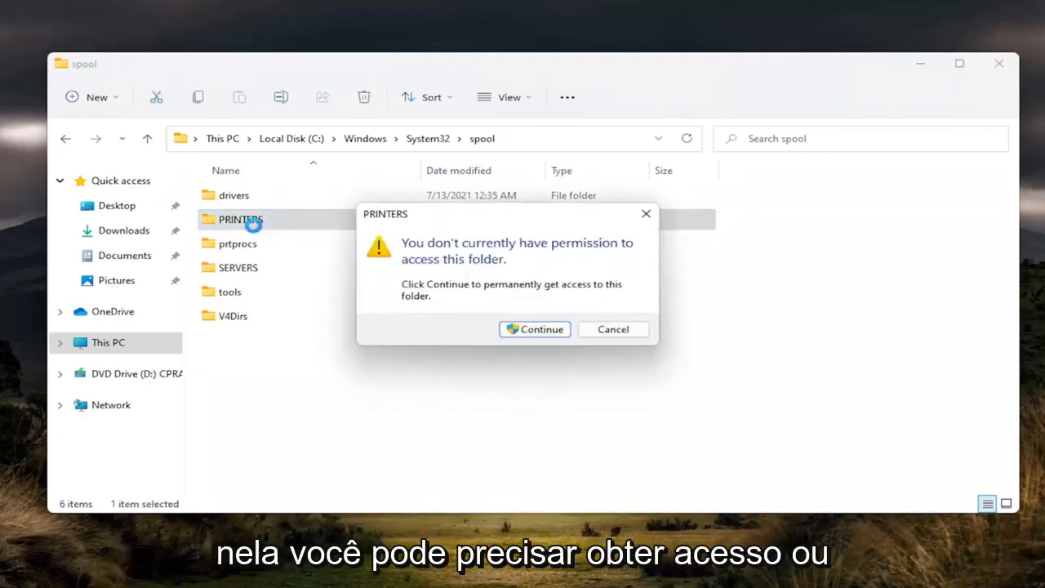
mouse_move(508, 237)
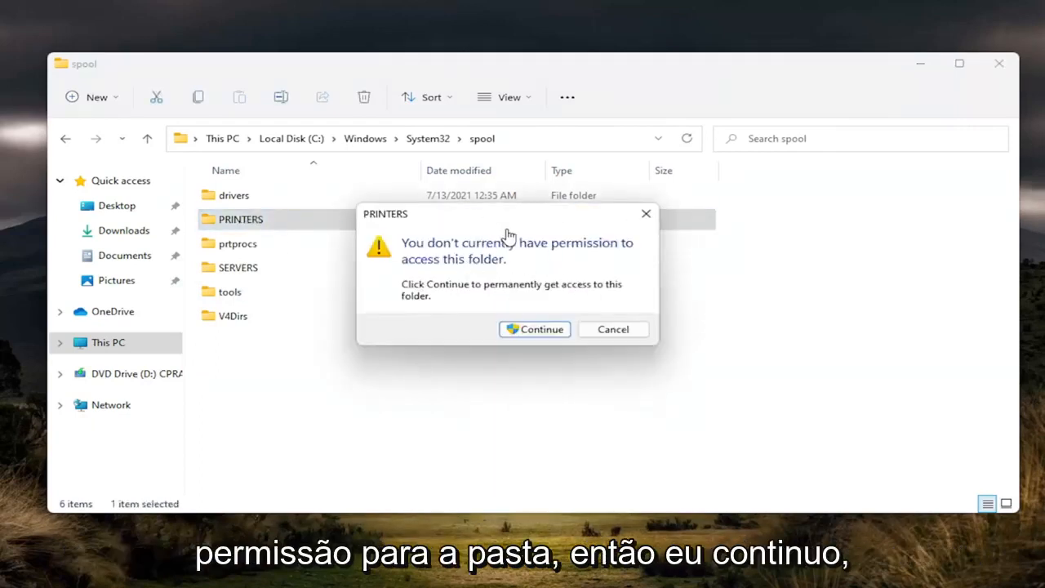
click(534, 330)
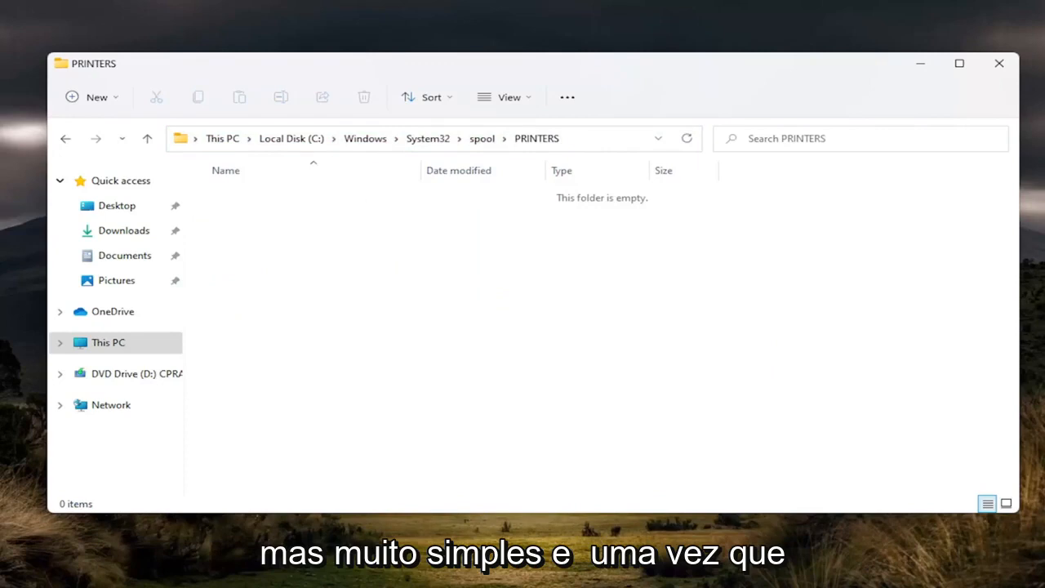
drag(271, 193, 629, 324)
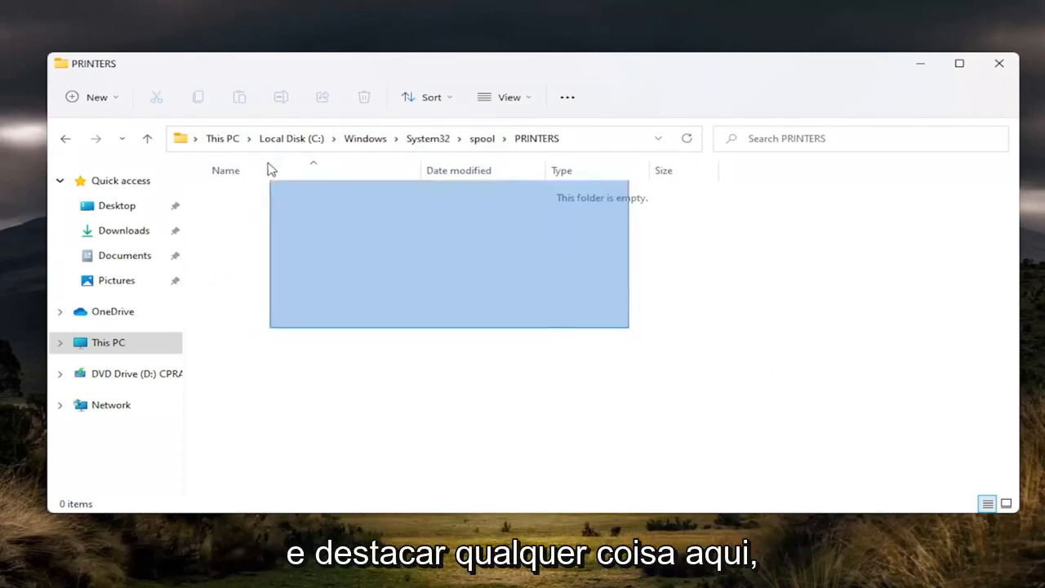
click(366, 198)
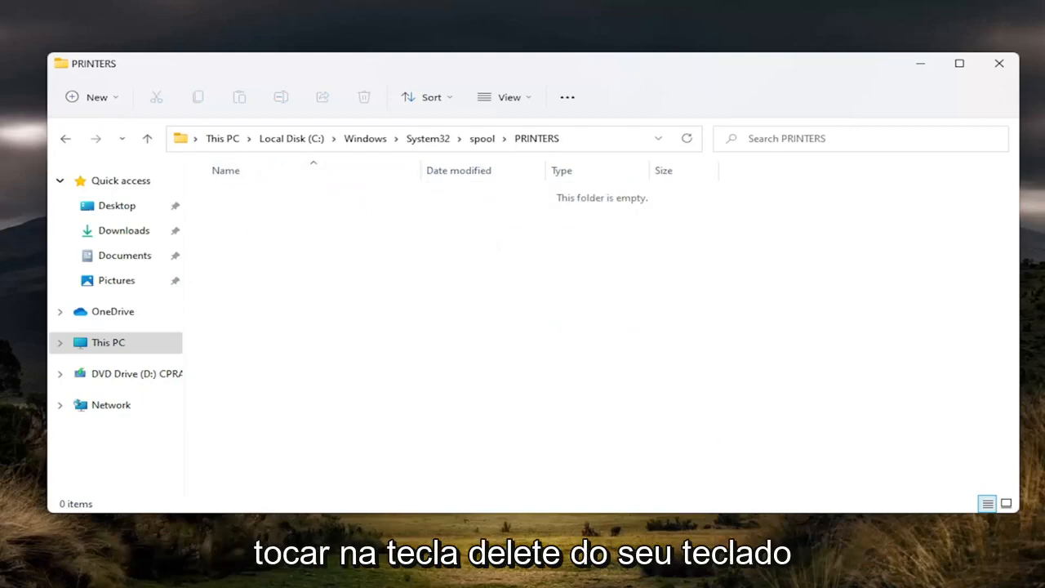
mouse_move(722, 268)
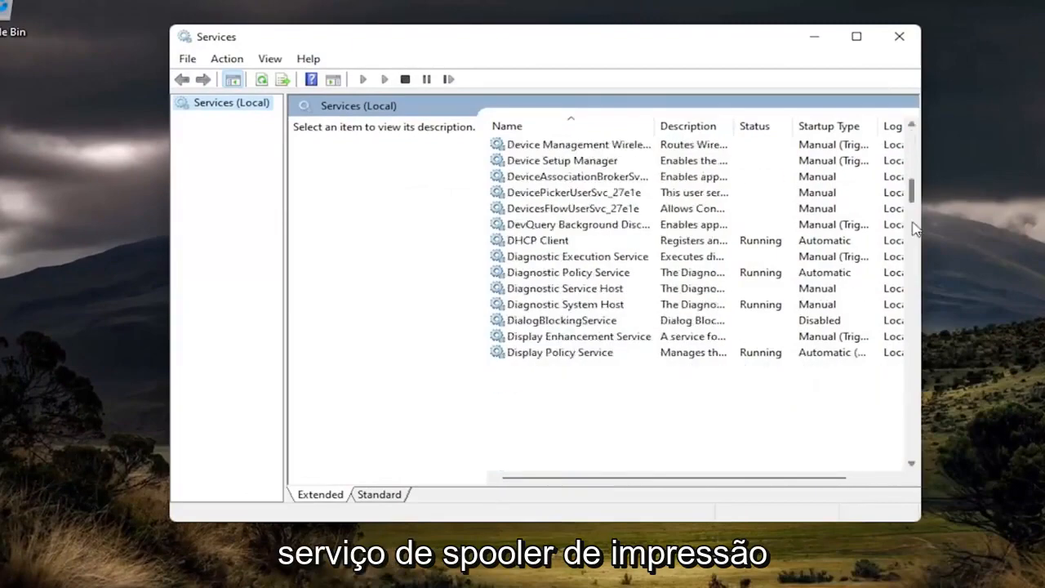
Step: Select the stopped Print Spooler entry in the Services list so its Start link appears
scroll(down, 3)
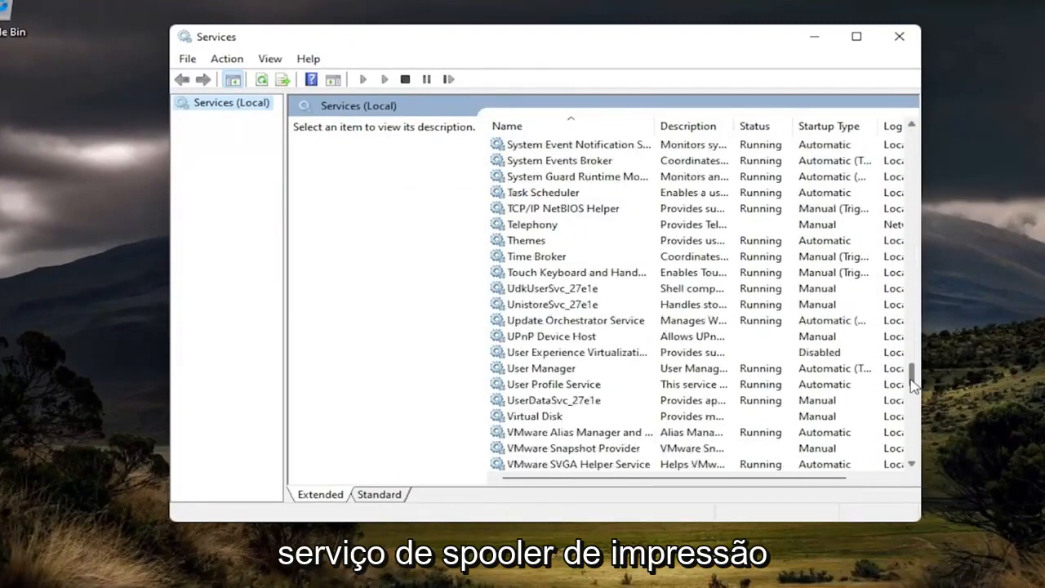
click(539, 287)
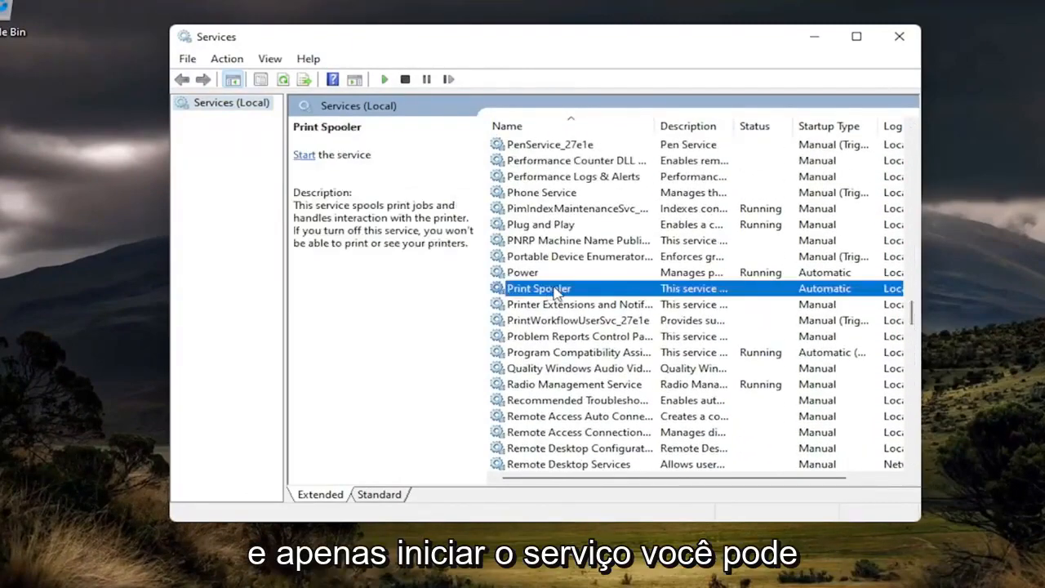